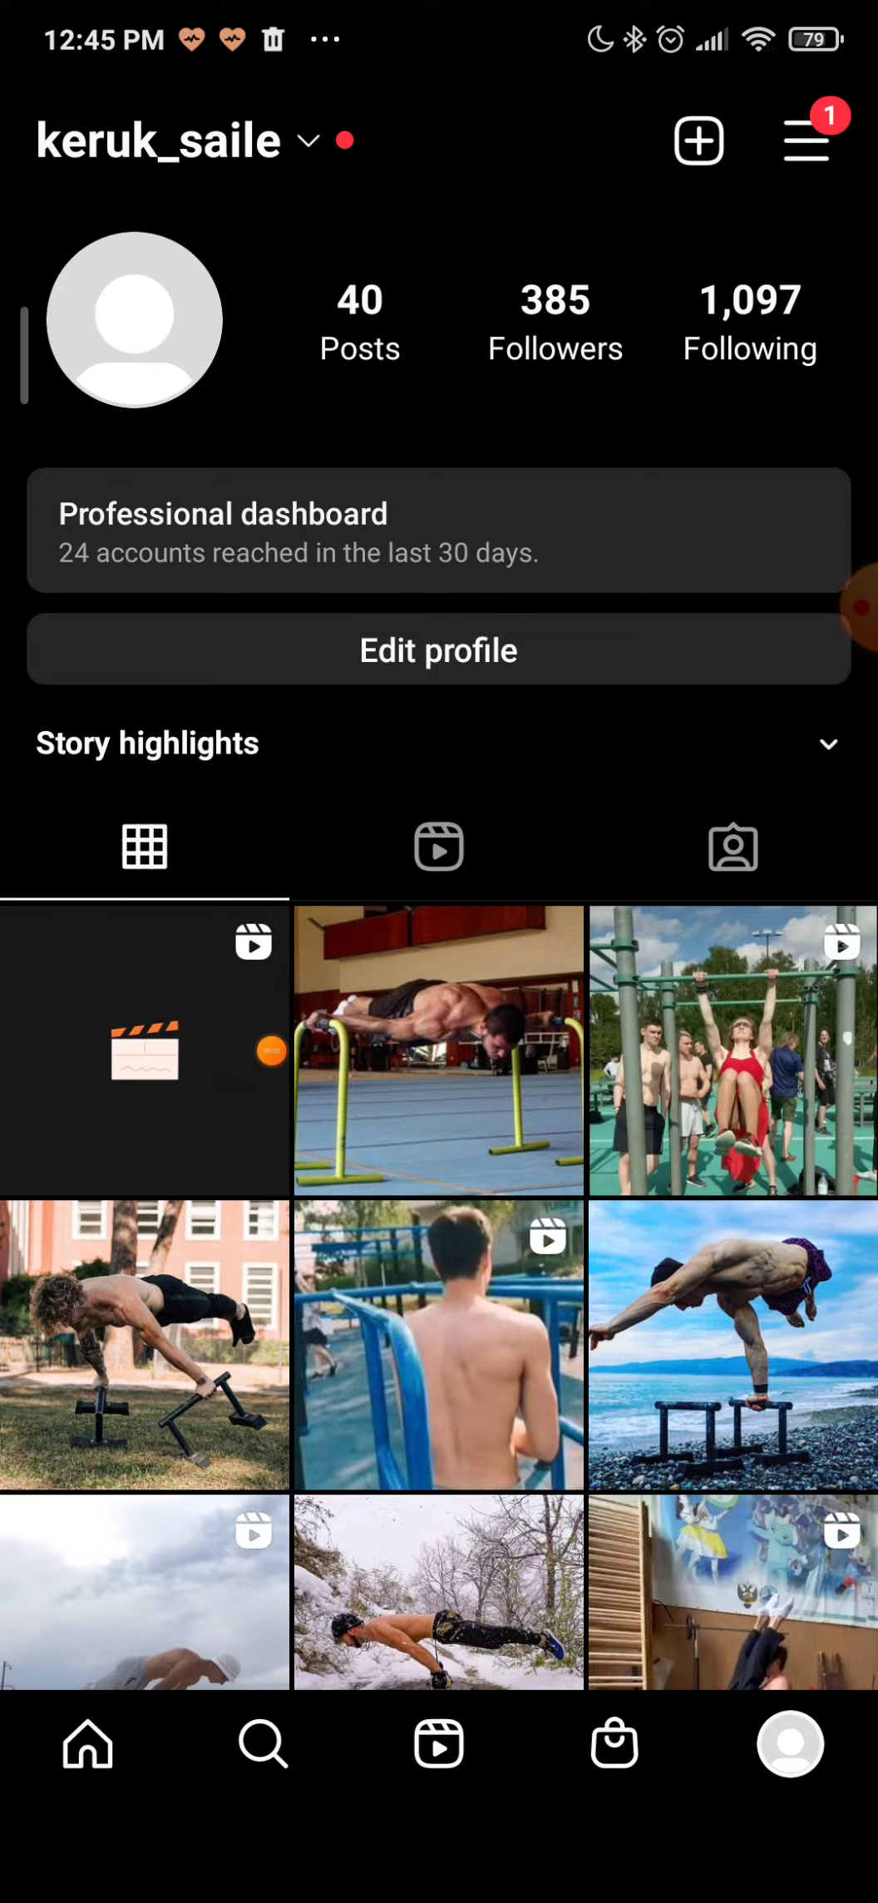
Reach the Saved posts screen from the profile's options menu
click(790, 1742)
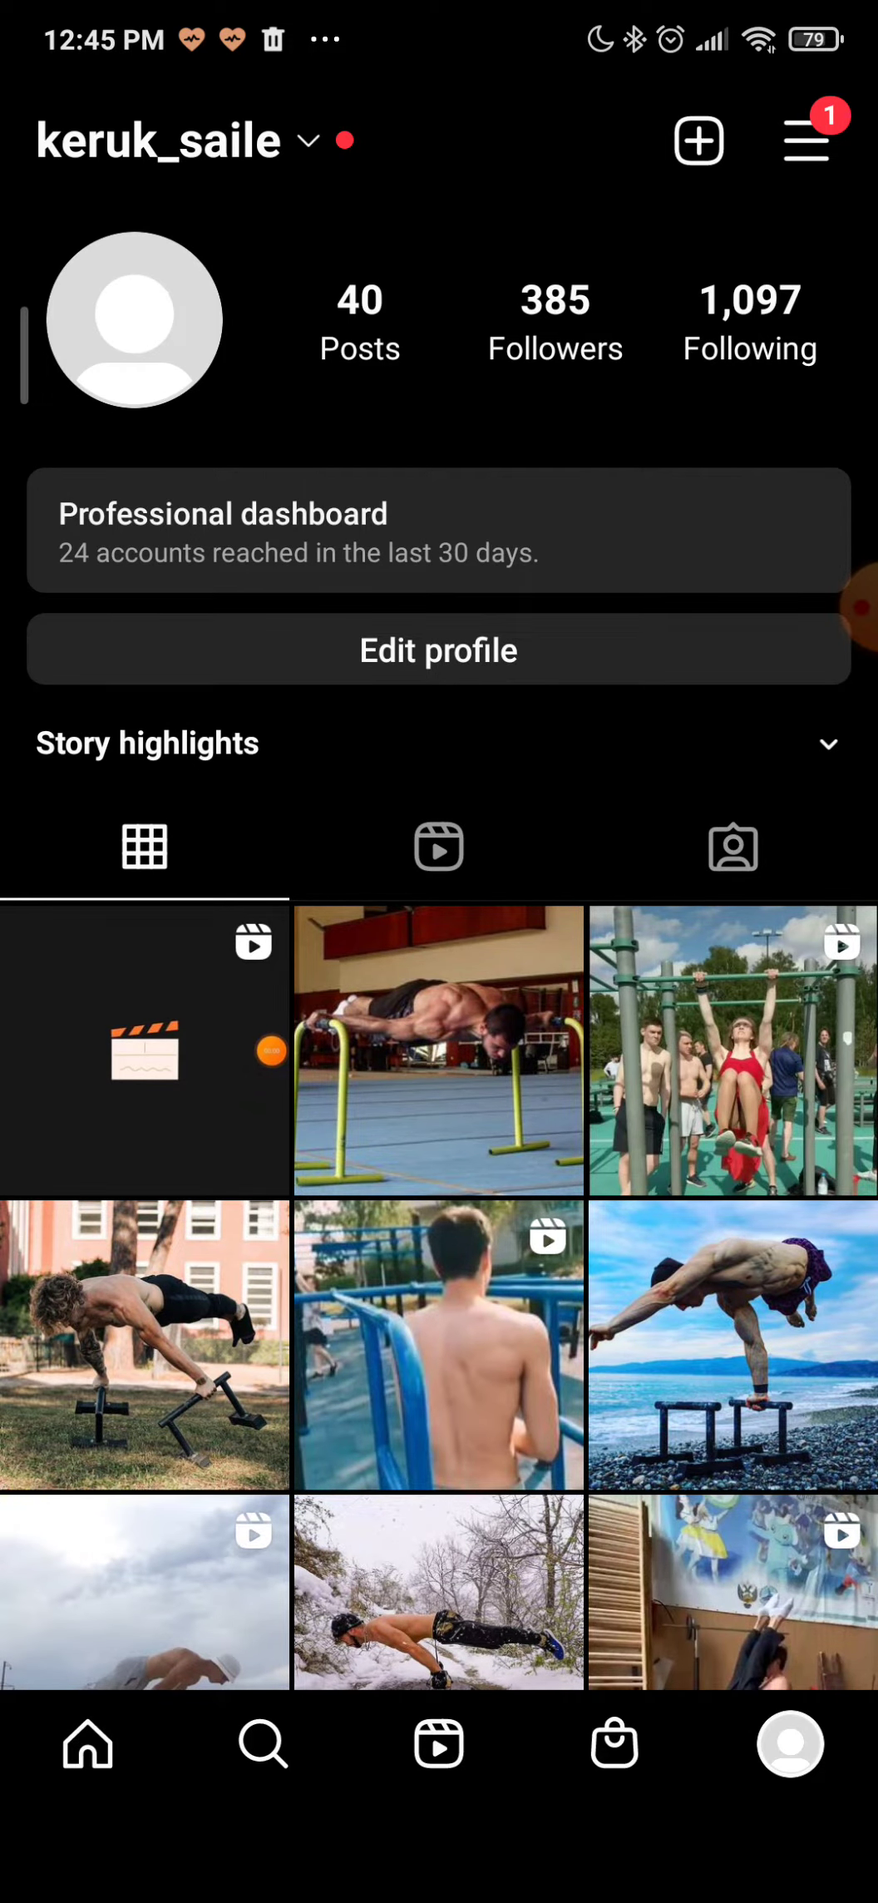
click(805, 138)
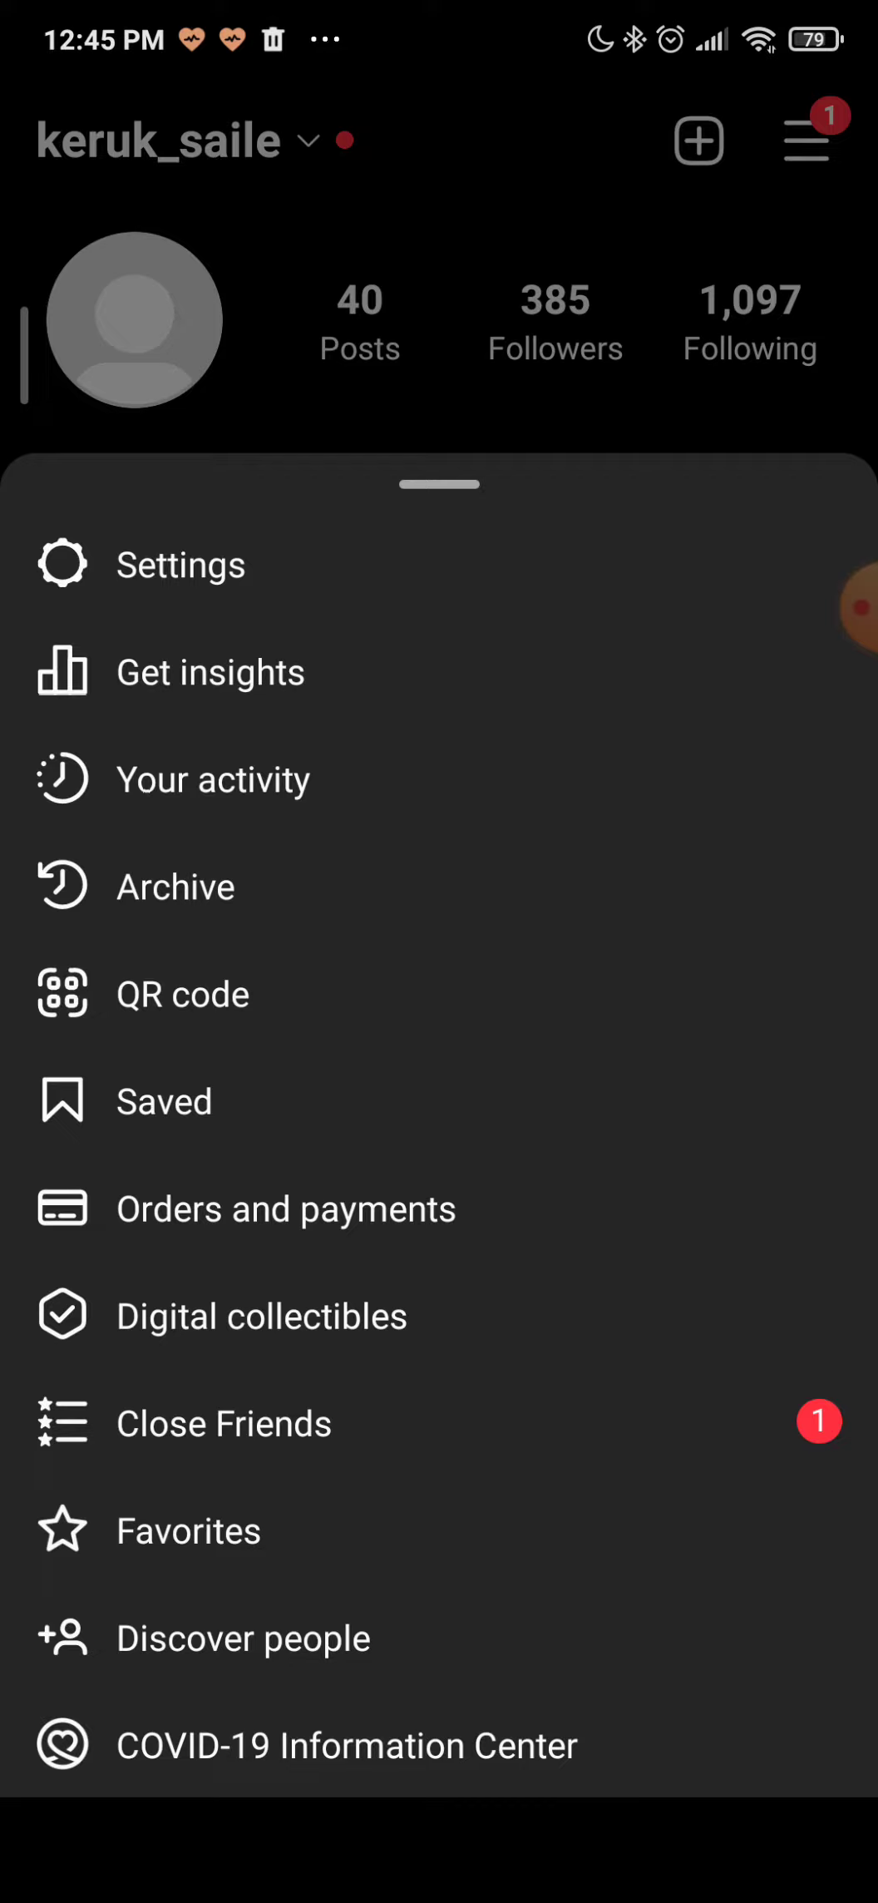
click(163, 1101)
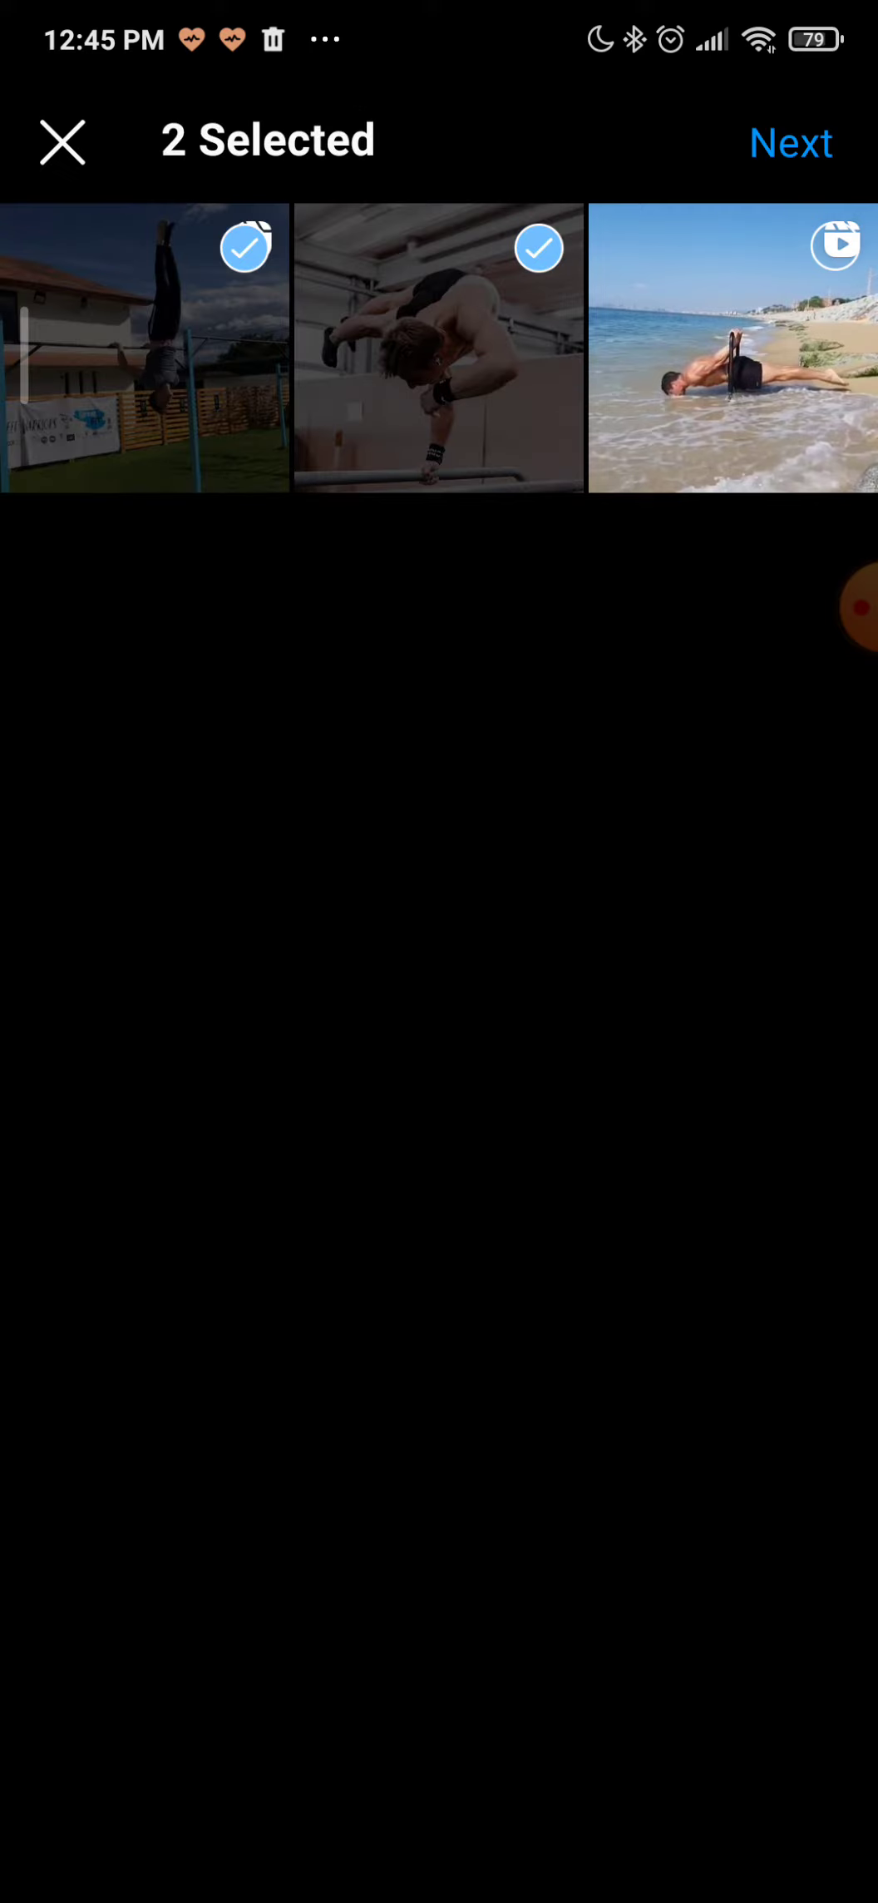
Continue with the two selected posts to the Create Collection screen
click(790, 141)
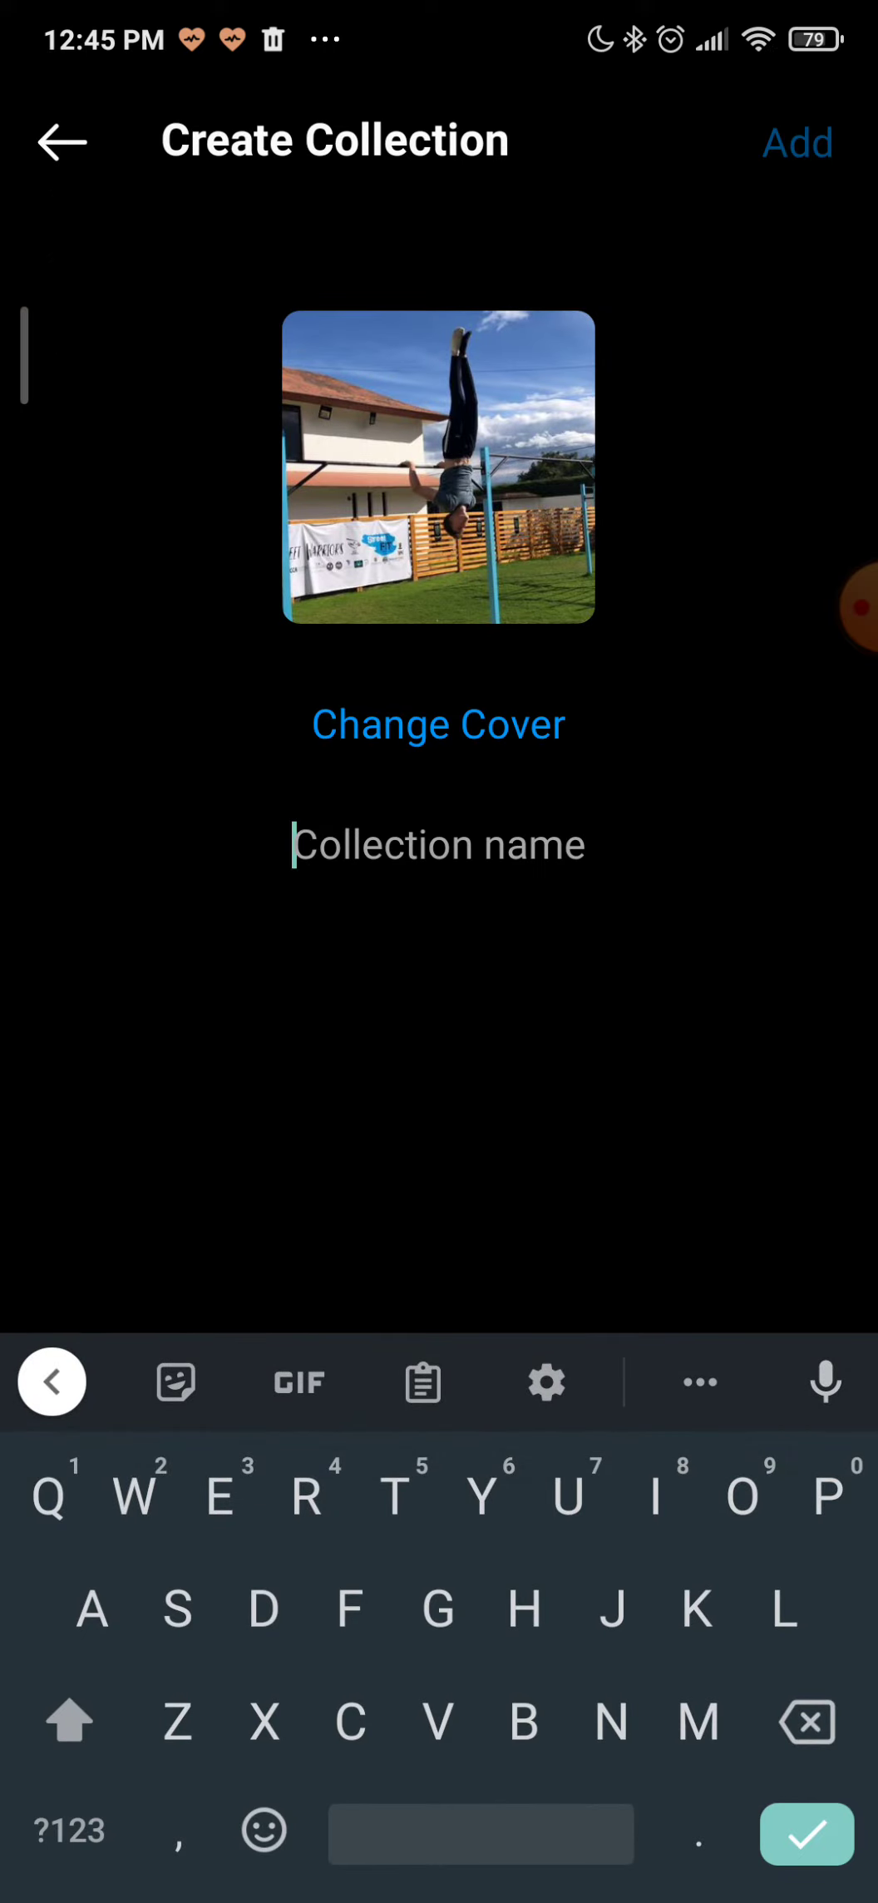
Enter the collection name 'My videos' and add the collection
text(My)
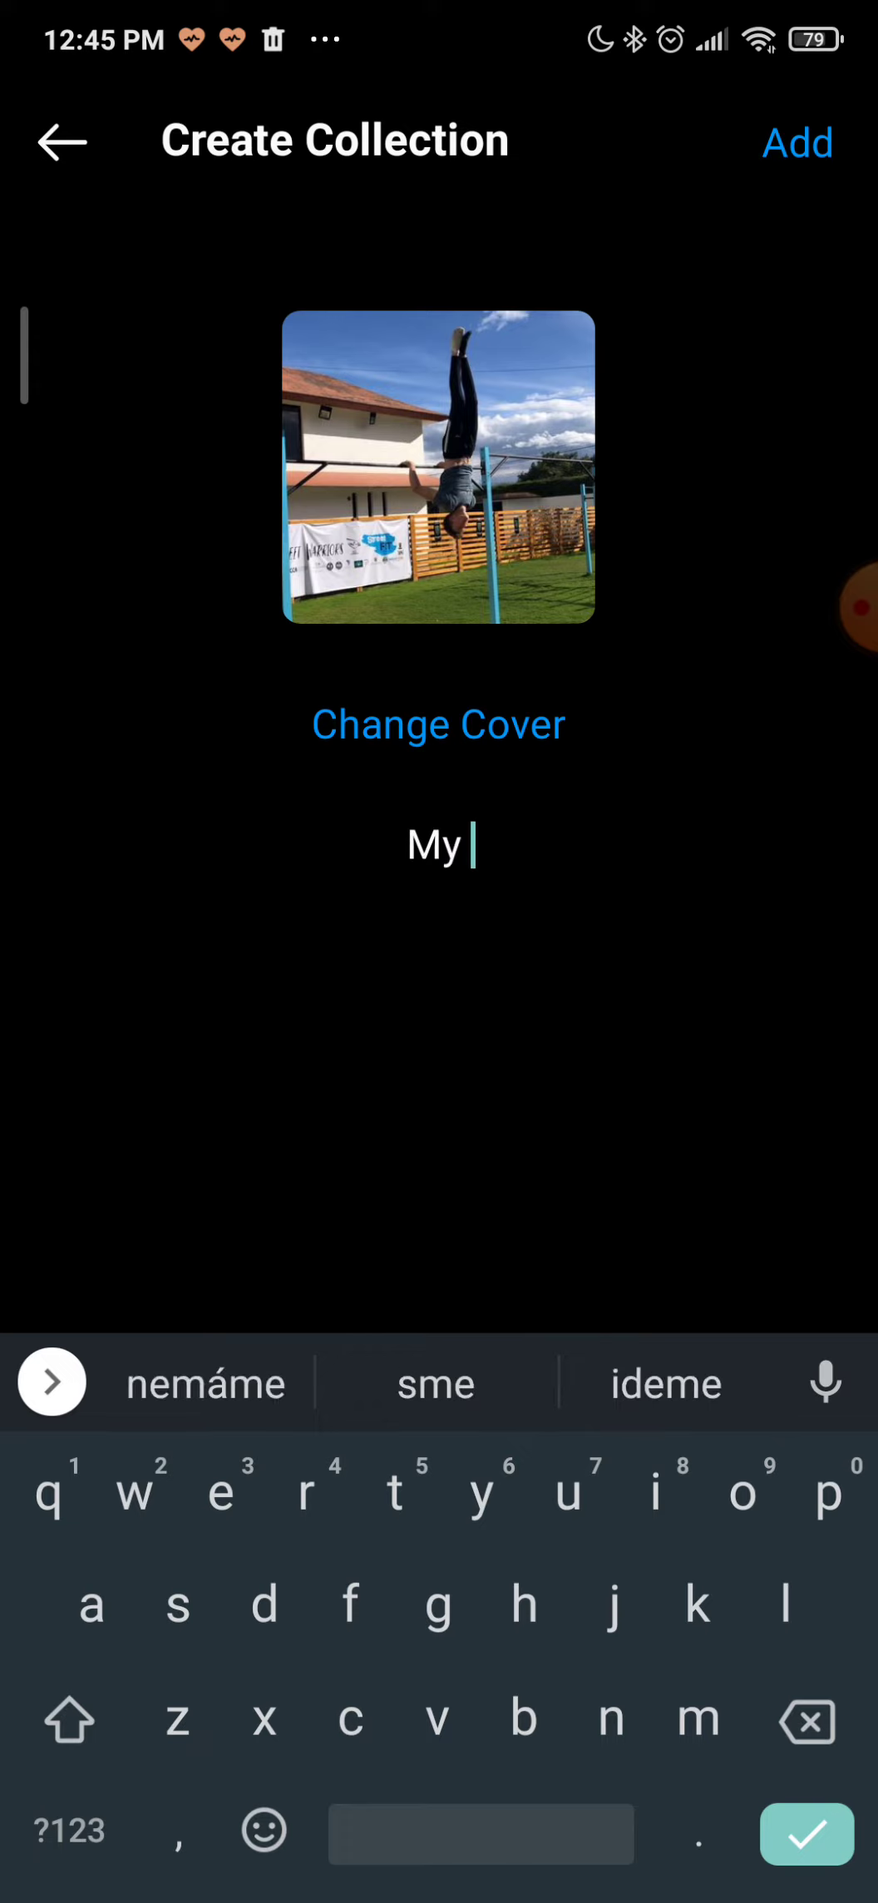
text(video)
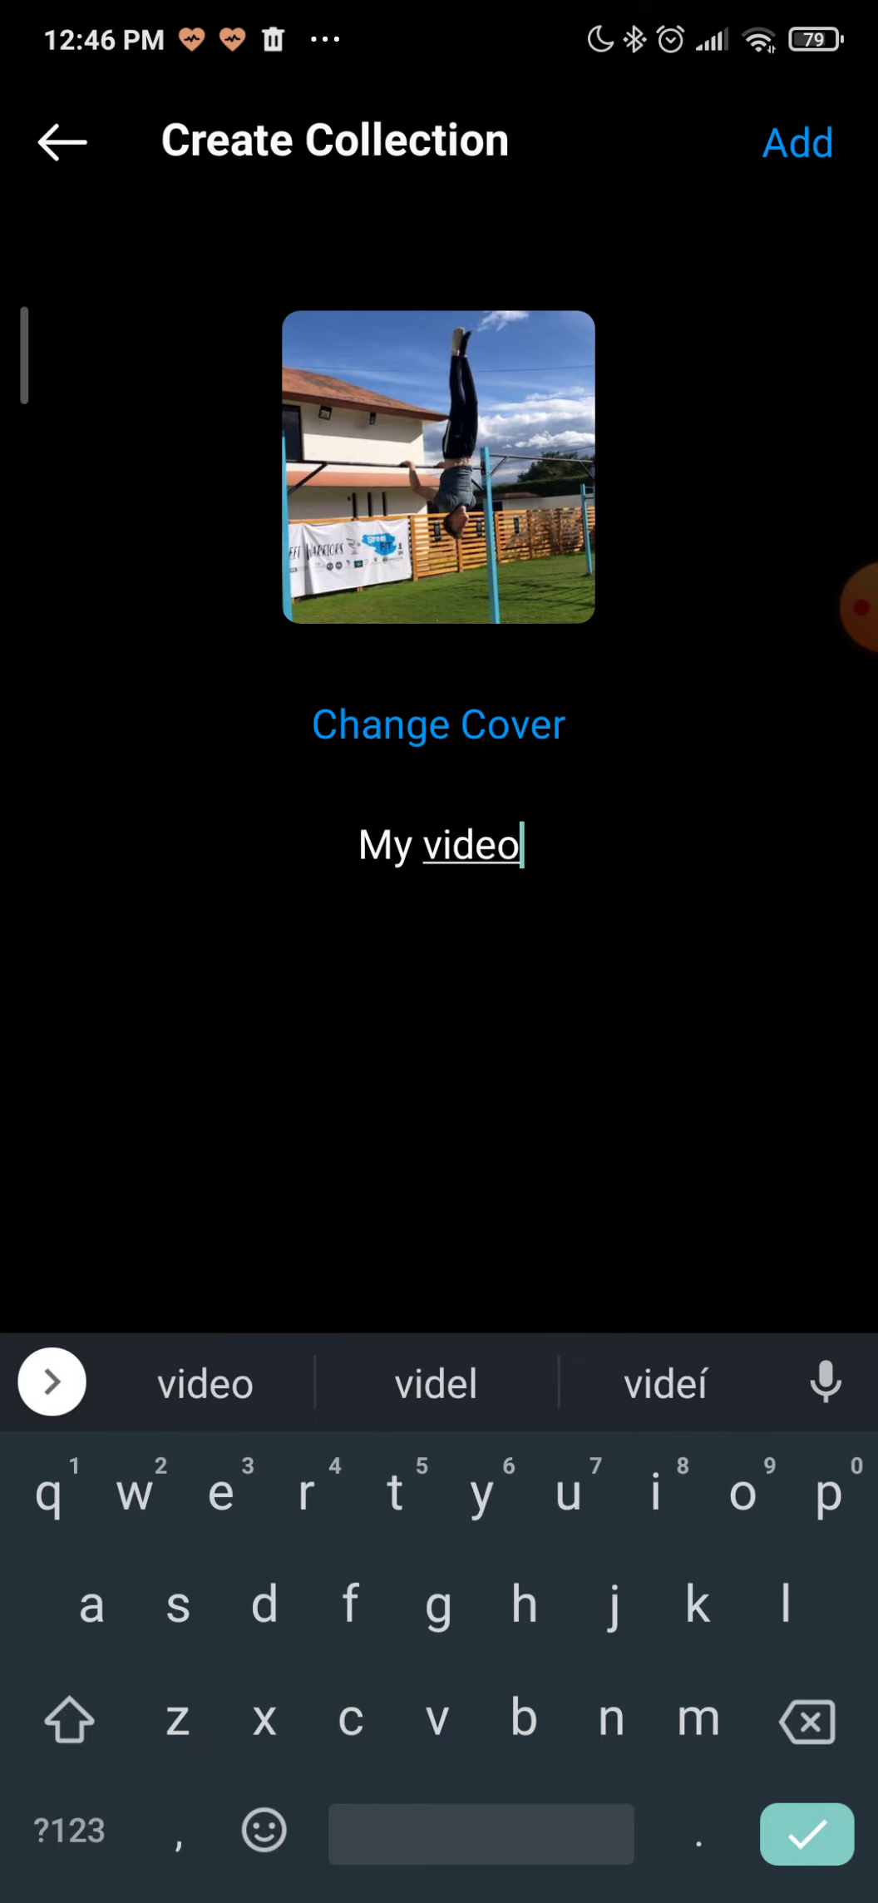
text(s)
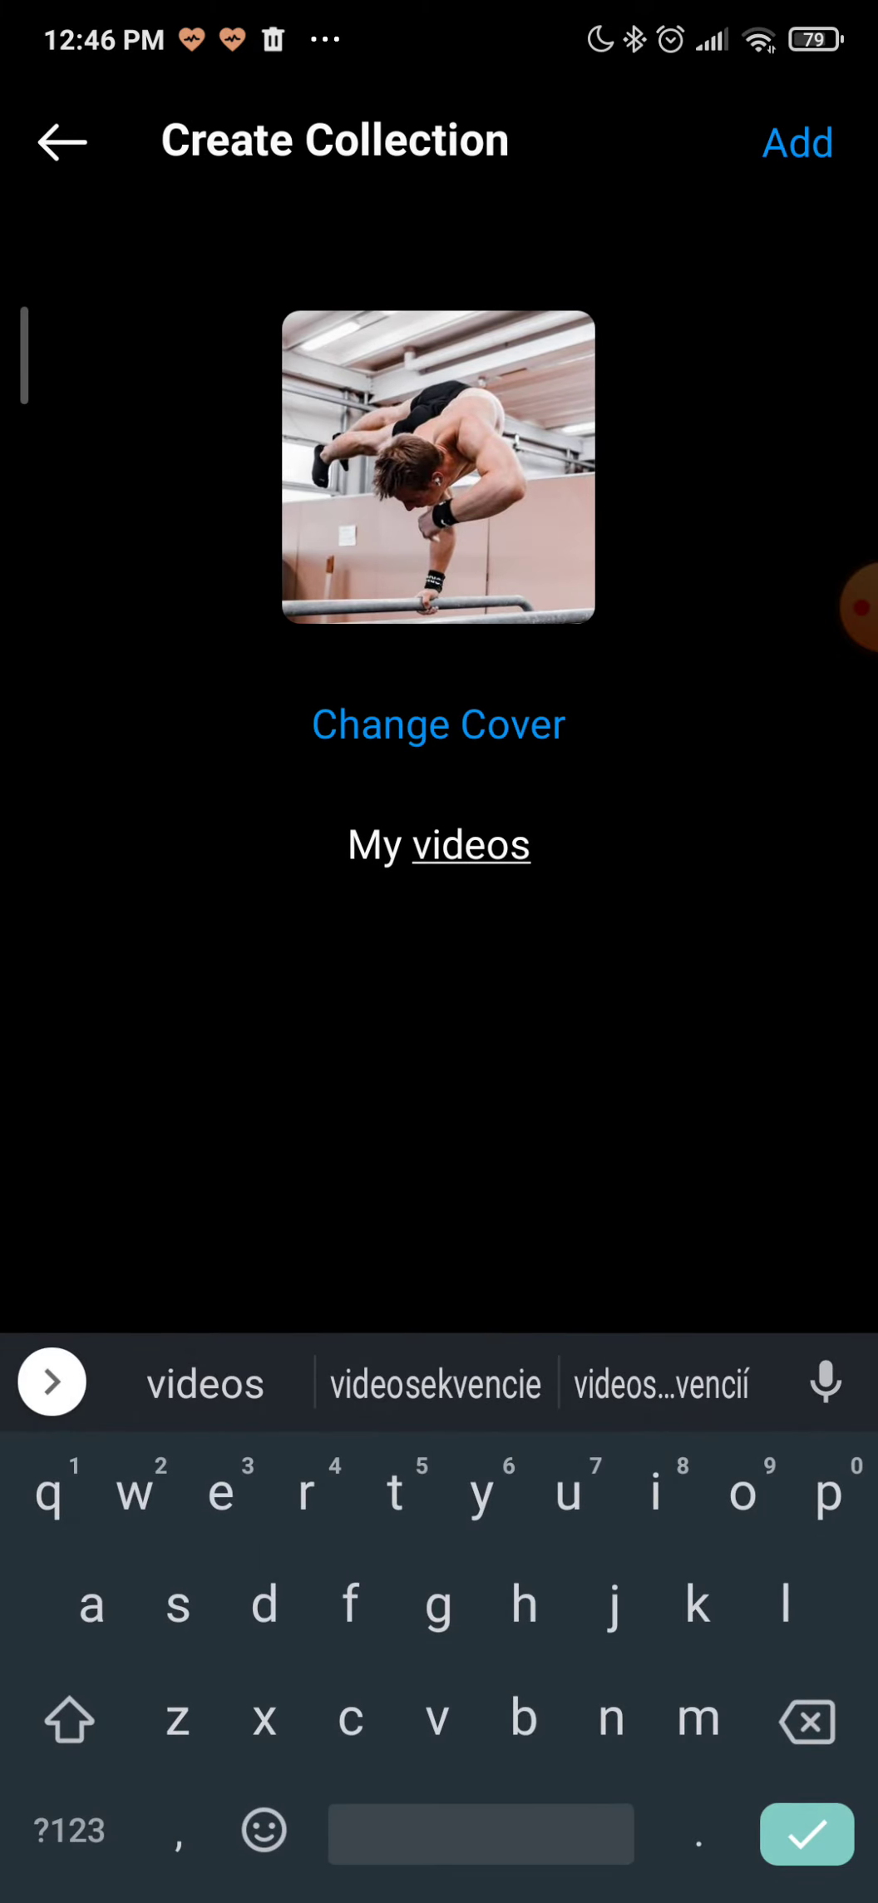
click(796, 141)
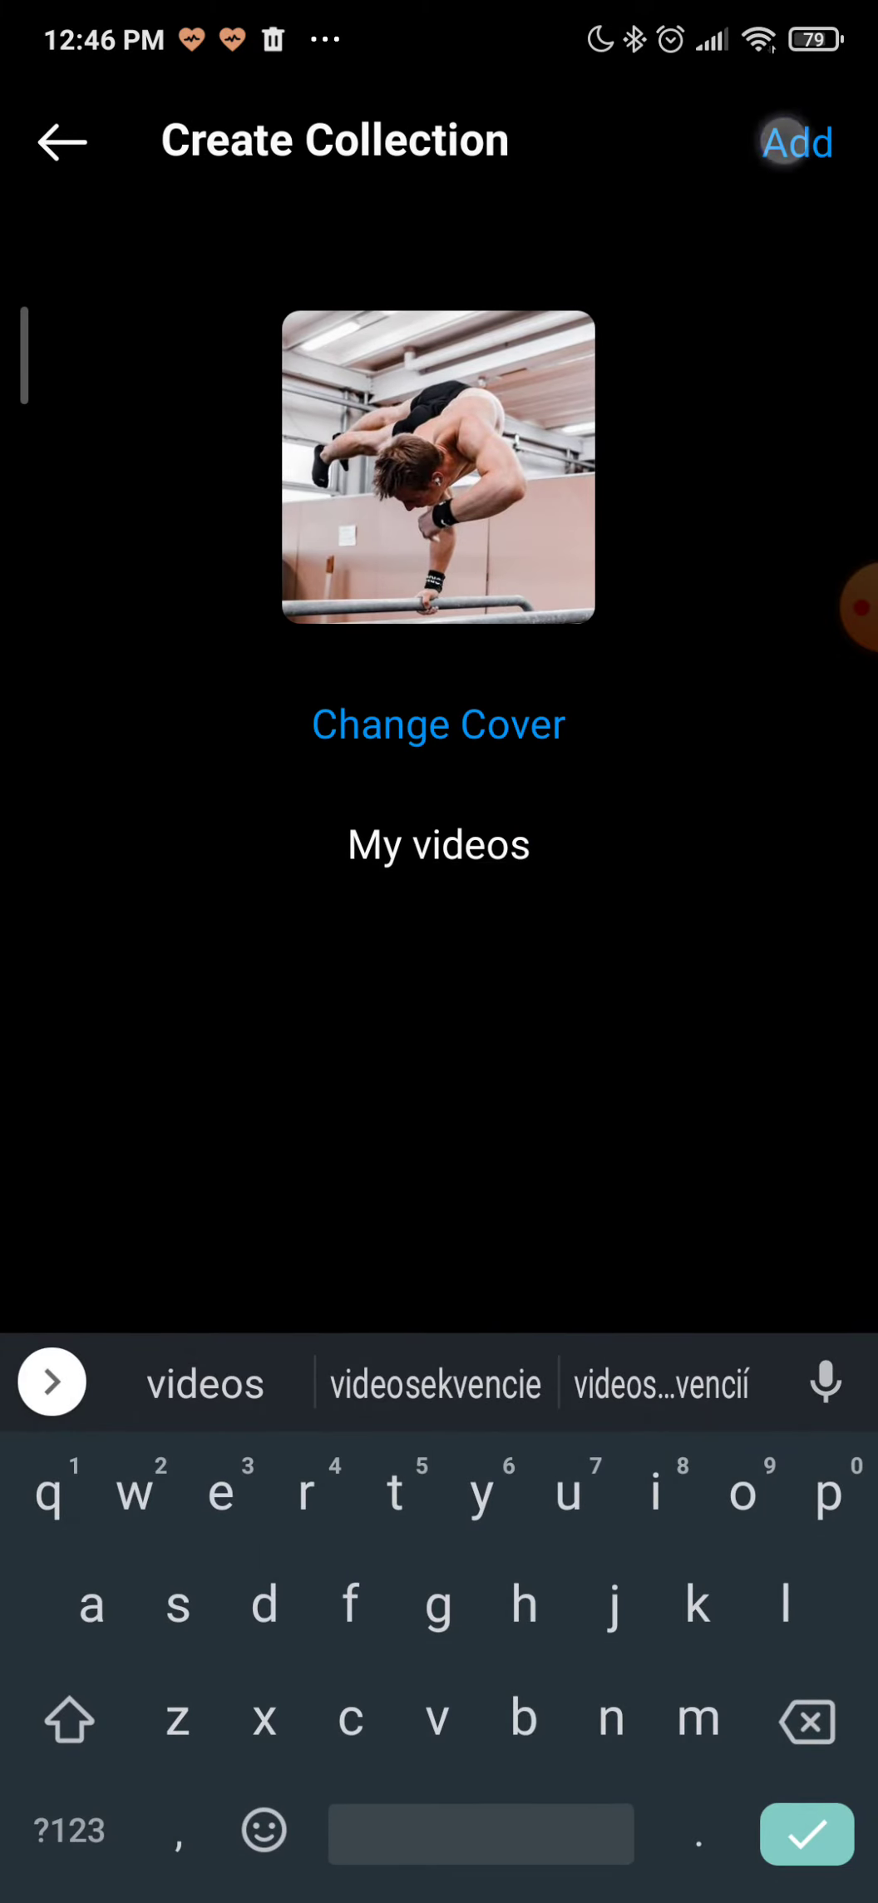
Return to Saved and view the My videos collection's 2 posts
click(798, 141)
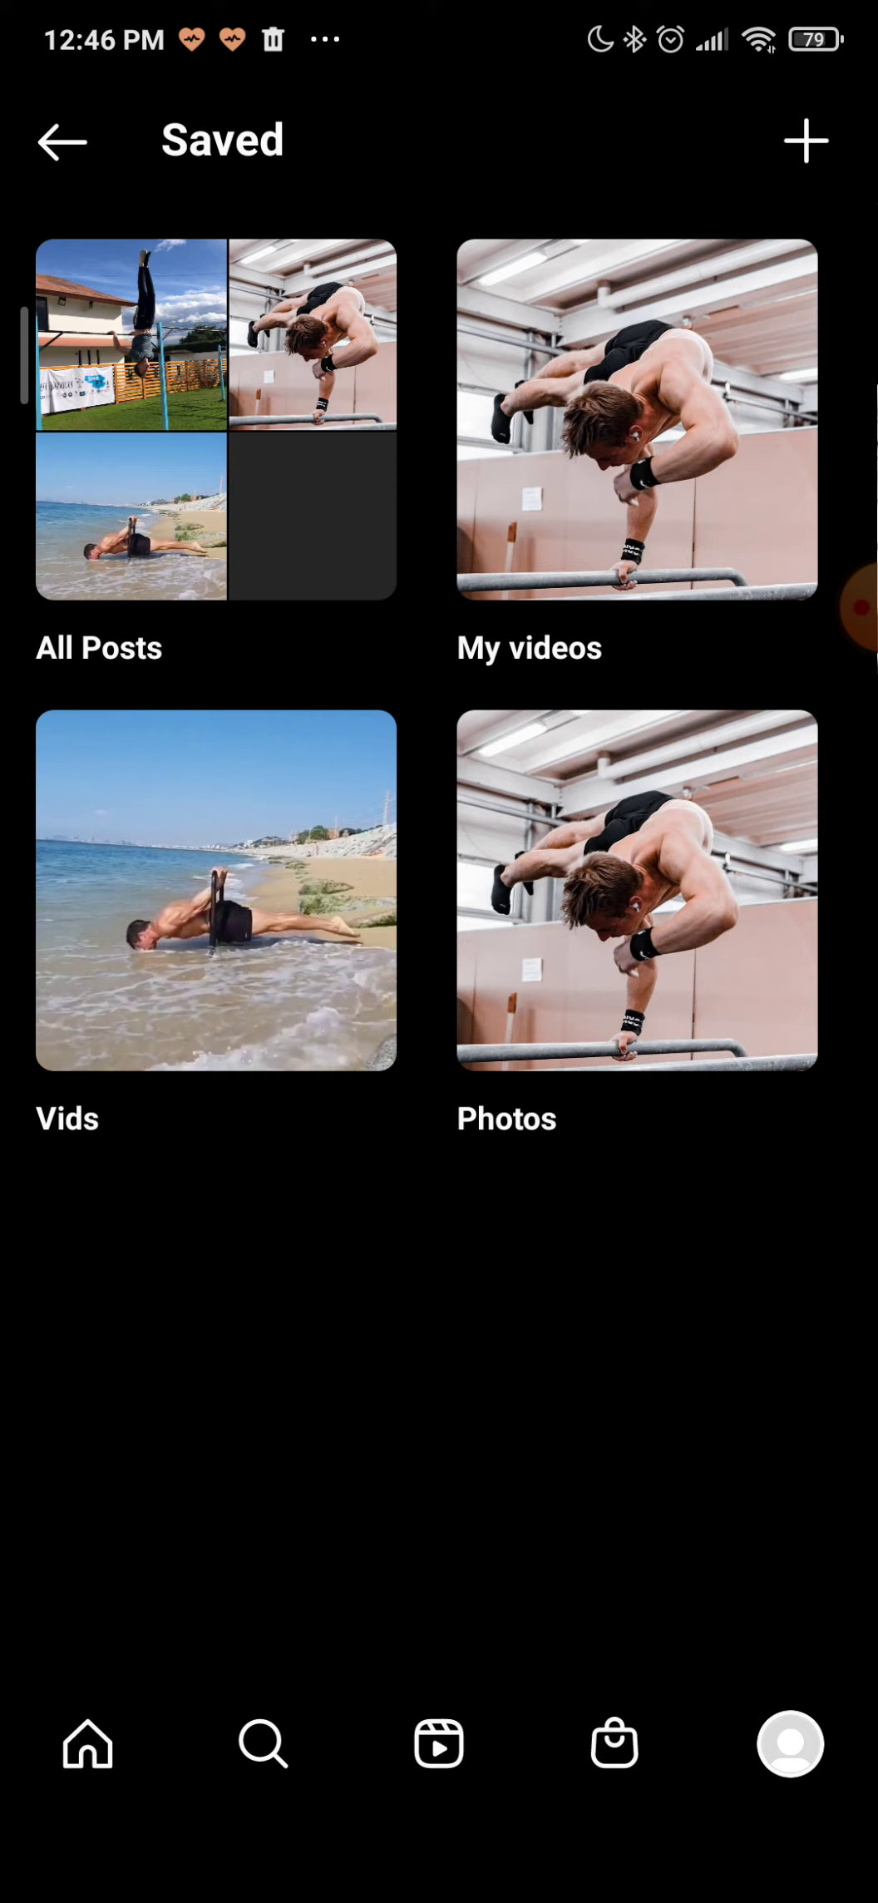
click(635, 419)
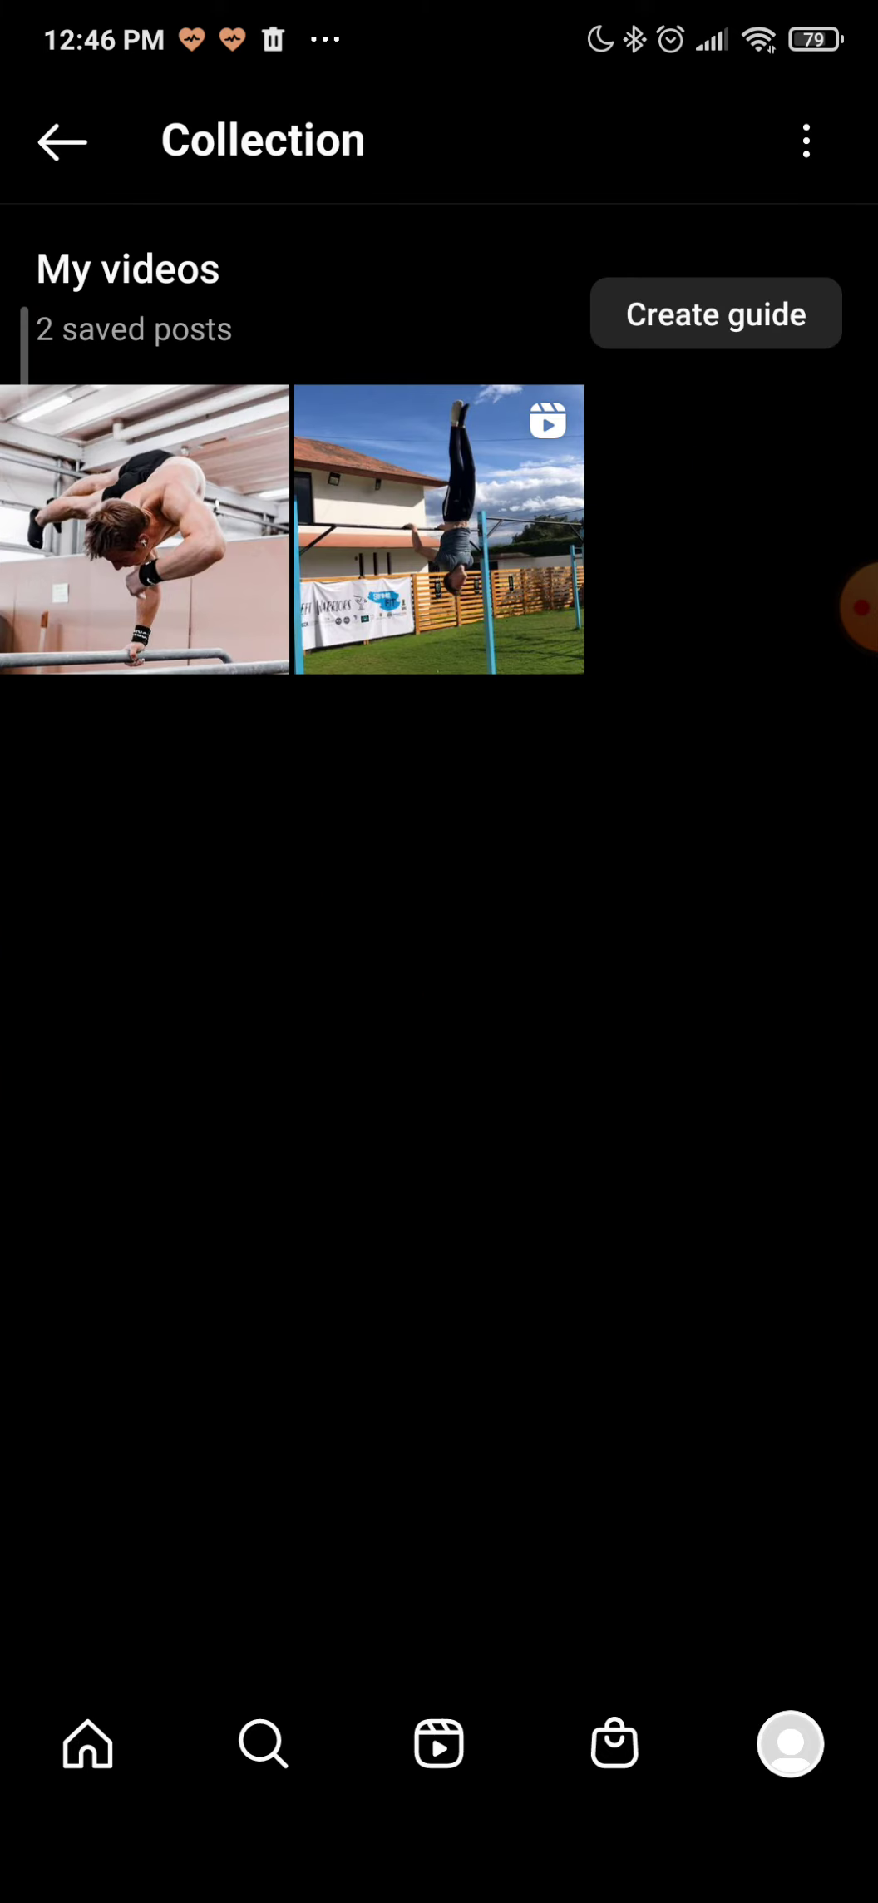